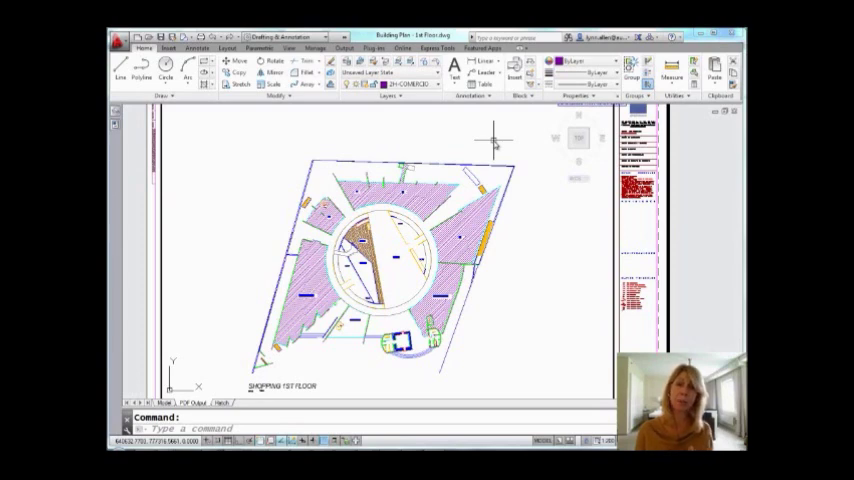
mouse_move(497, 138)
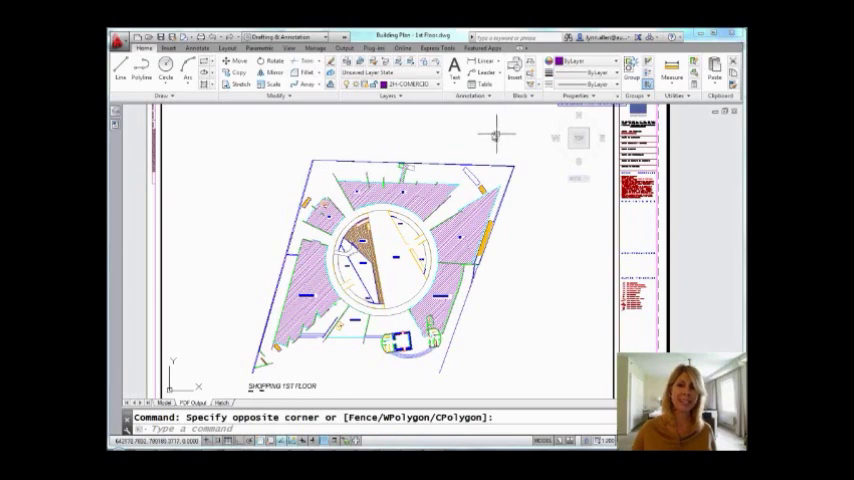
Step: Choose Export > PDF on the Output tab for the Building Plan 1st Floor drawing
click(344, 48)
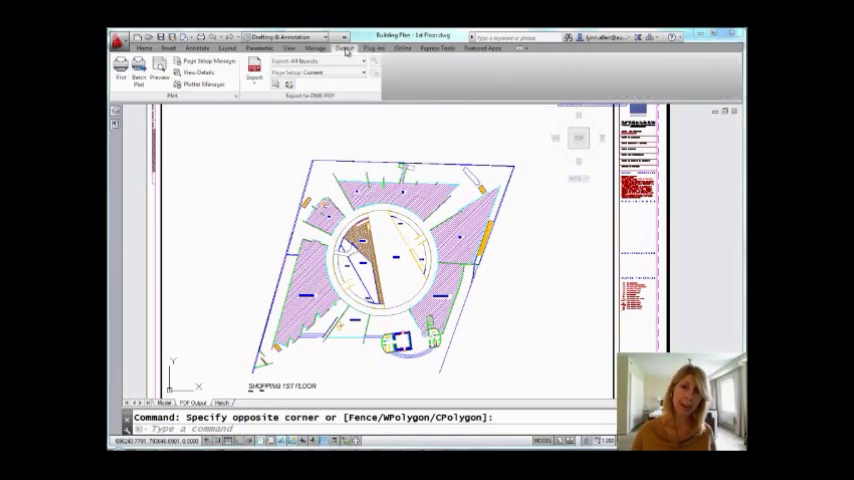
mouse_move(405, 145)
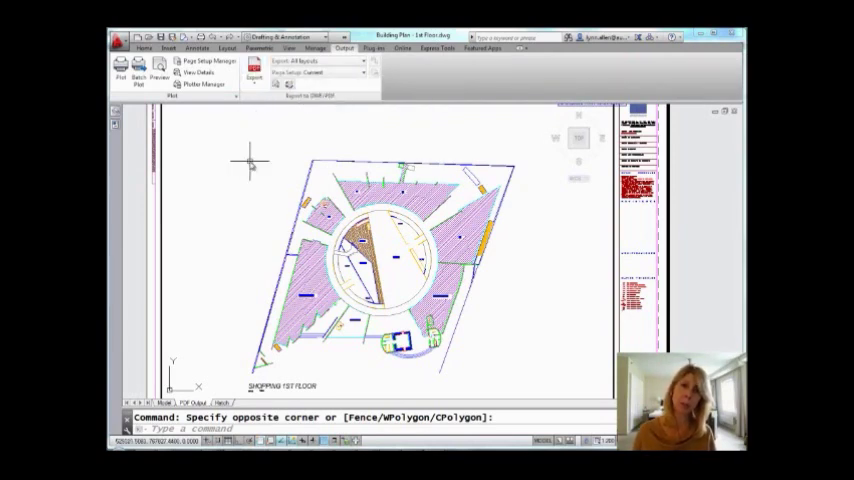
mouse_move(245, 120)
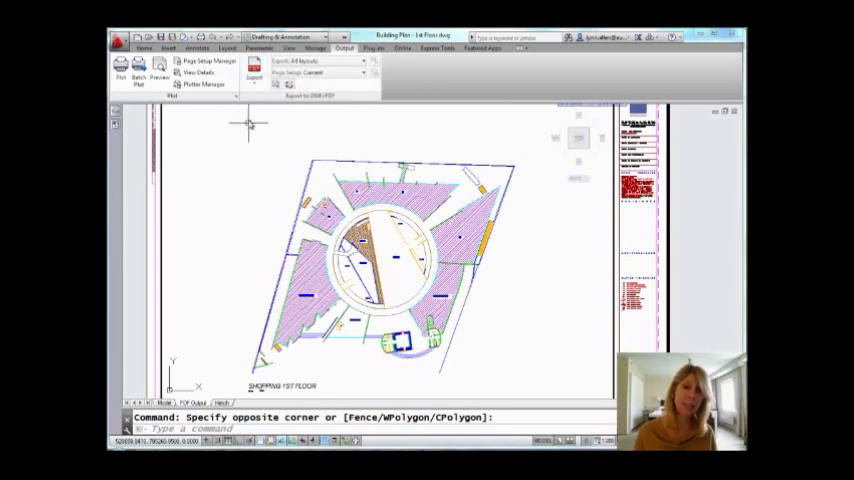
click(257, 78)
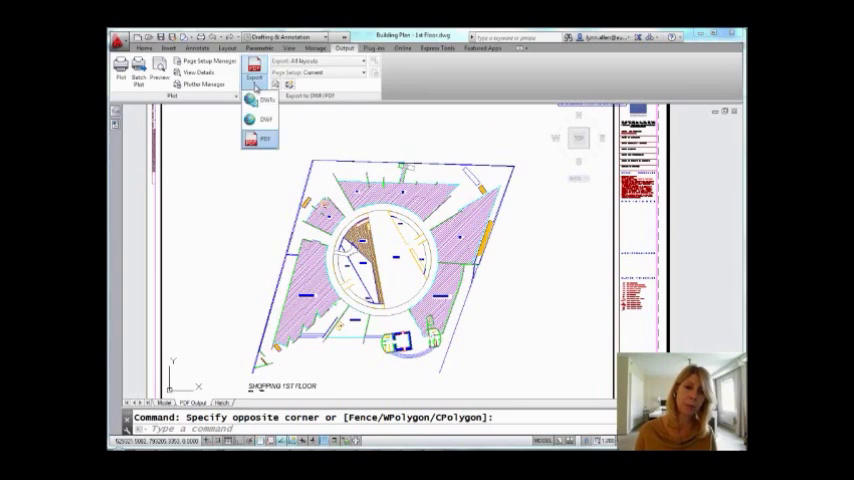
mouse_move(258, 138)
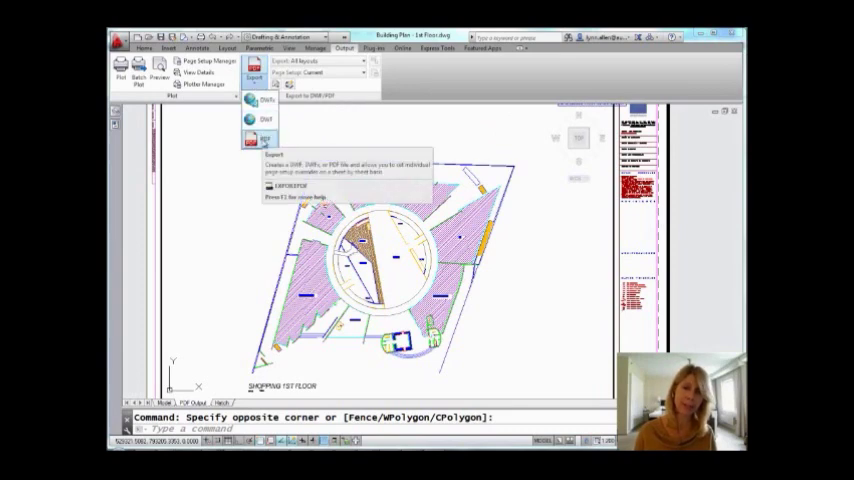
click(267, 139)
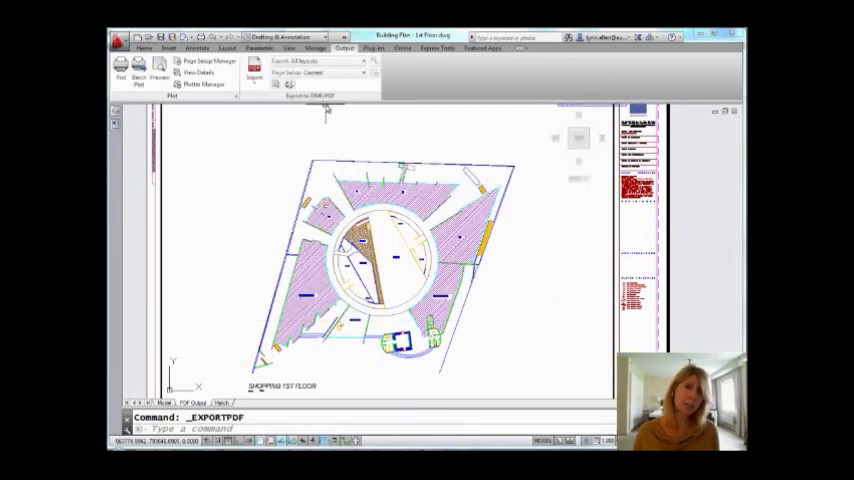
mouse_move(315, 62)
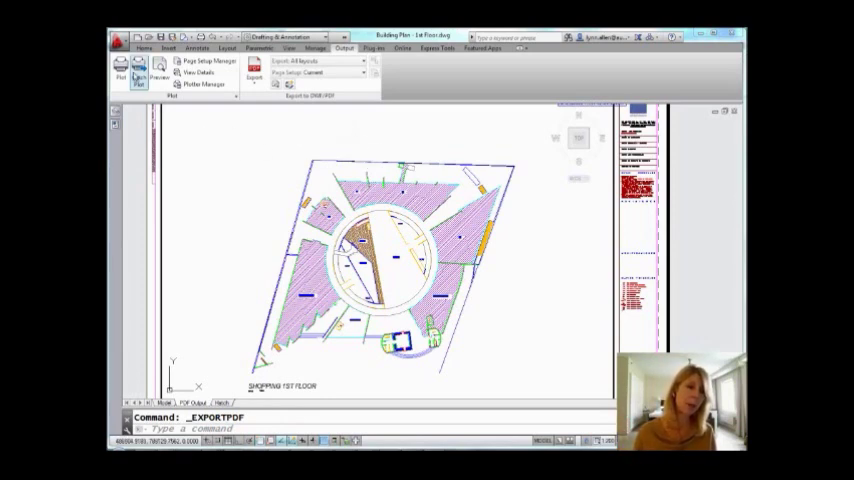
Step: Select DWG To PDF.pc3 as the printer/plotter for the PDF Output layout
click(119, 67)
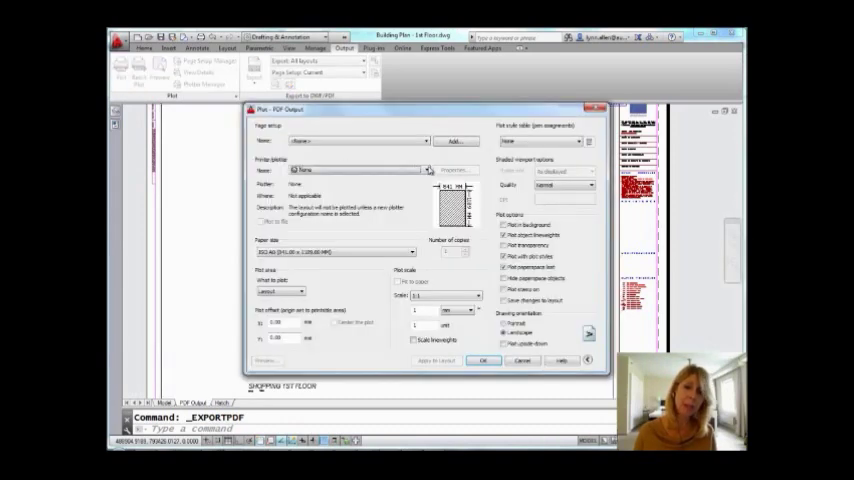
click(424, 170)
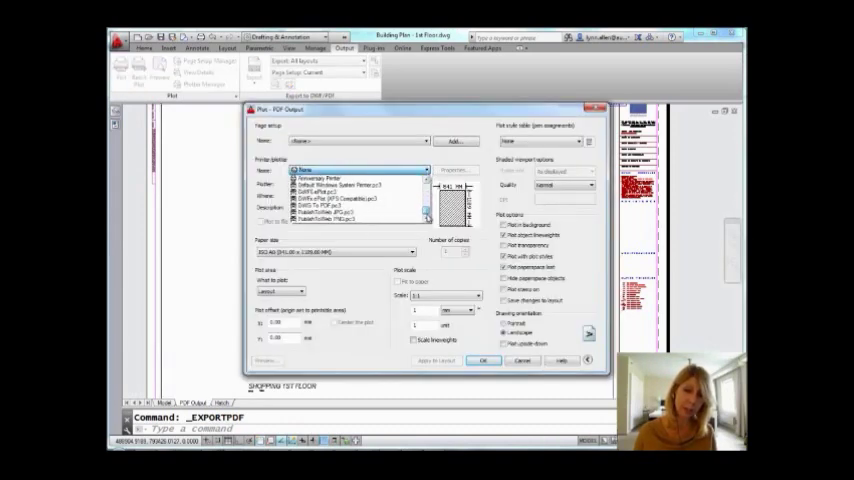
click(345, 204)
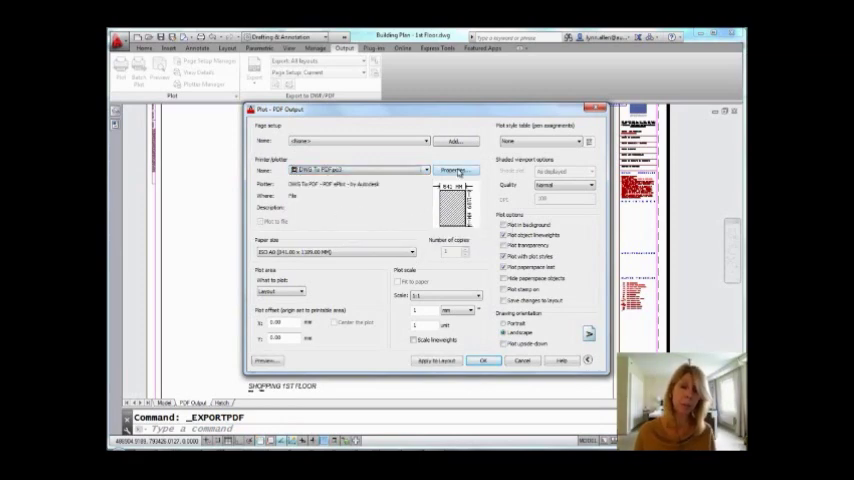
Step: Open DWG To PDF.pc3 properties and reach Graphics, Merge Control, then Custom Properties
click(451, 170)
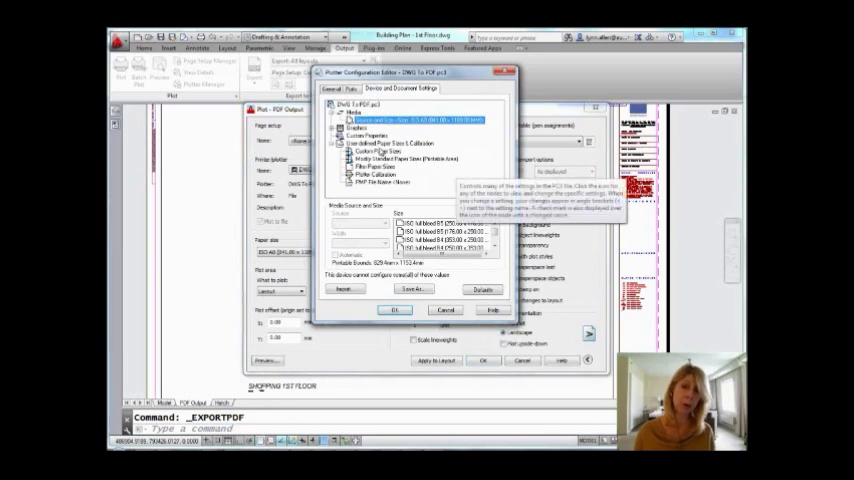
click(344, 130)
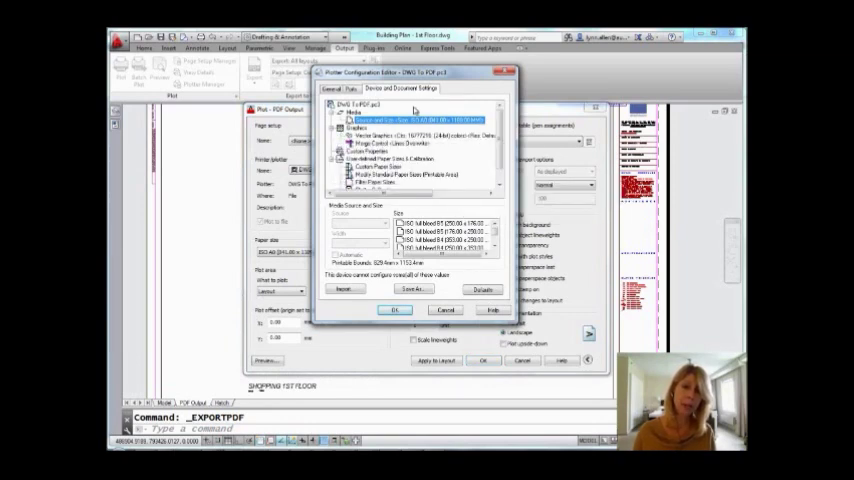
click(395, 143)
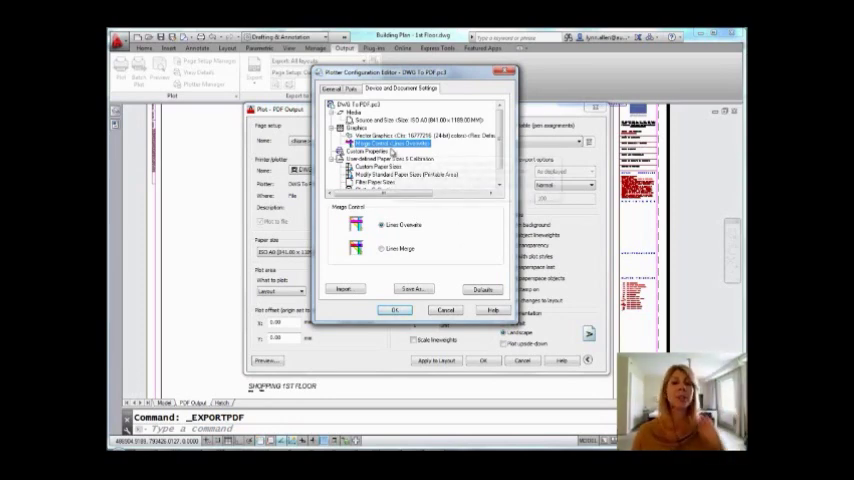
click(370, 148)
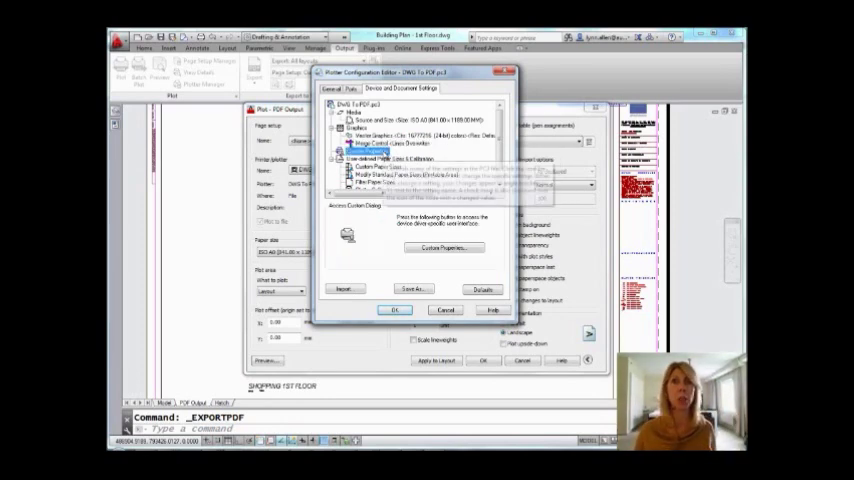
Step: Set vector and colour to 600 dpi, gradient and black-and-white to 400 dpi; dismiss the reset warning
click(443, 247)
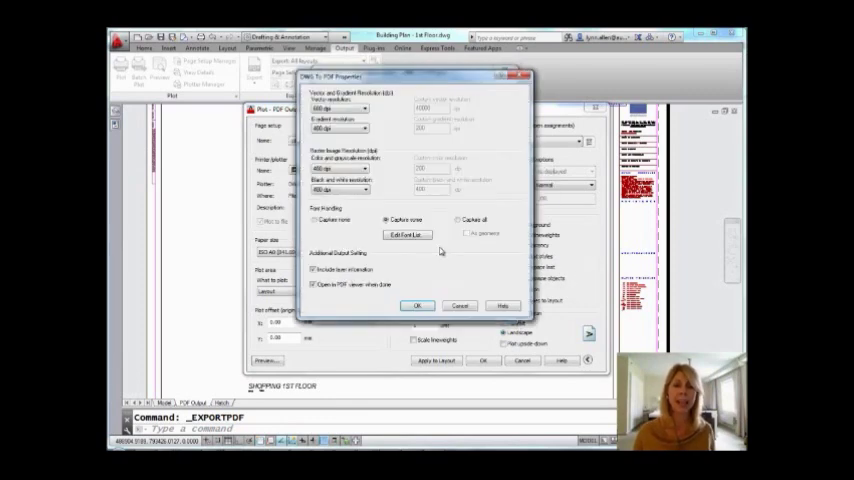
mouse_move(404, 131)
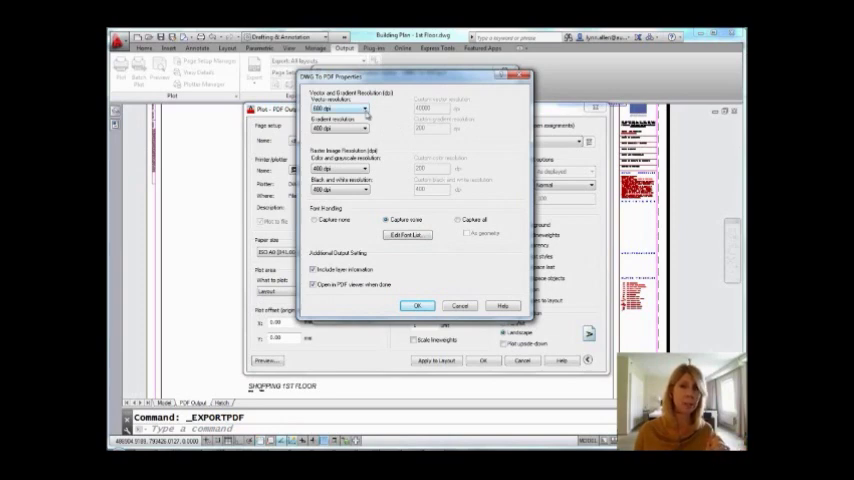
click(365, 109)
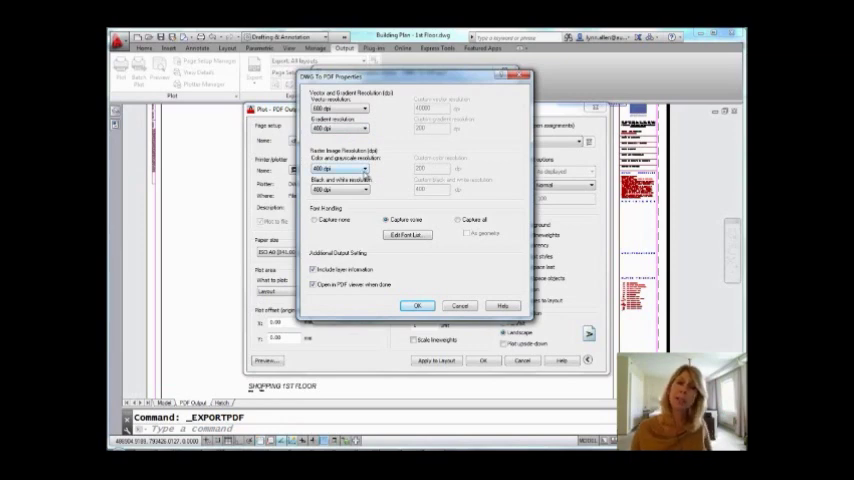
click(365, 169)
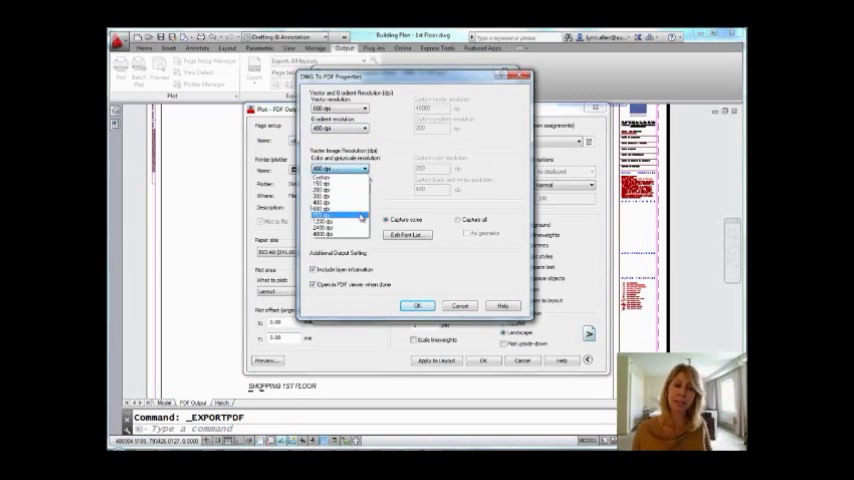
mouse_move(358, 216)
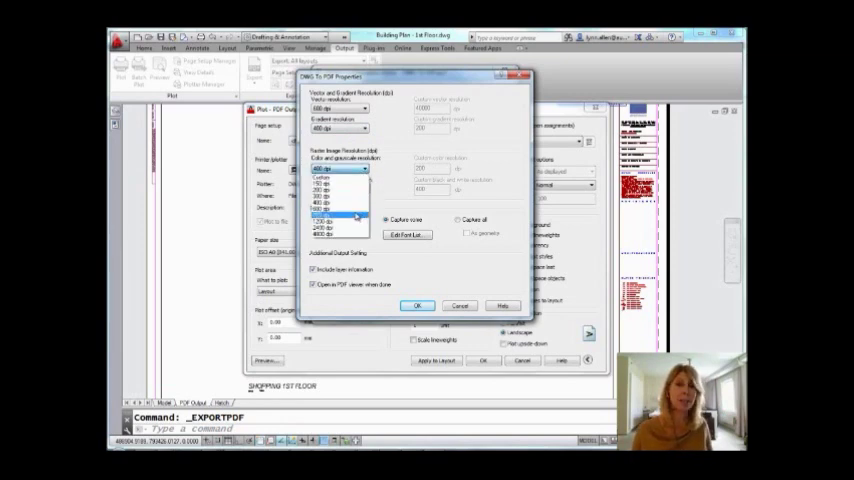
click(340, 213)
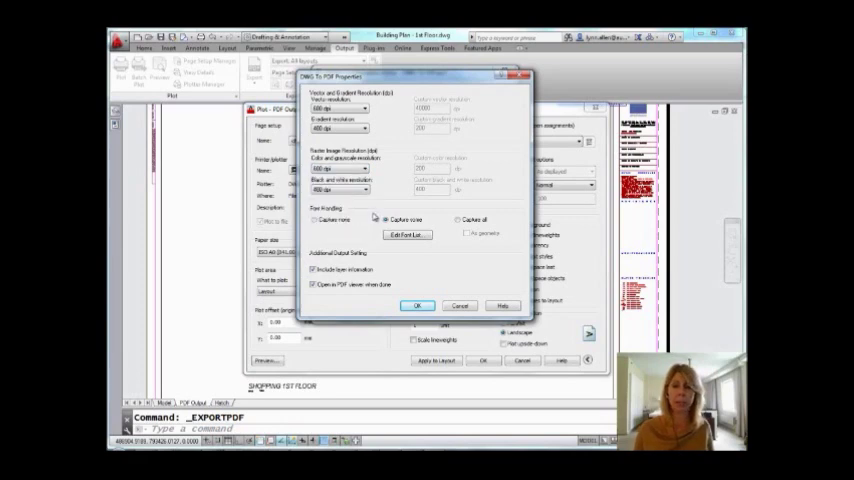
click(366, 168)
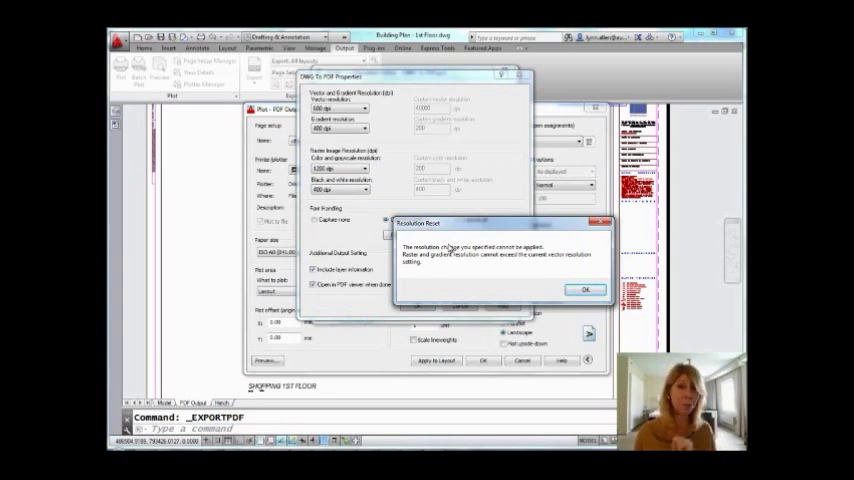
click(586, 290)
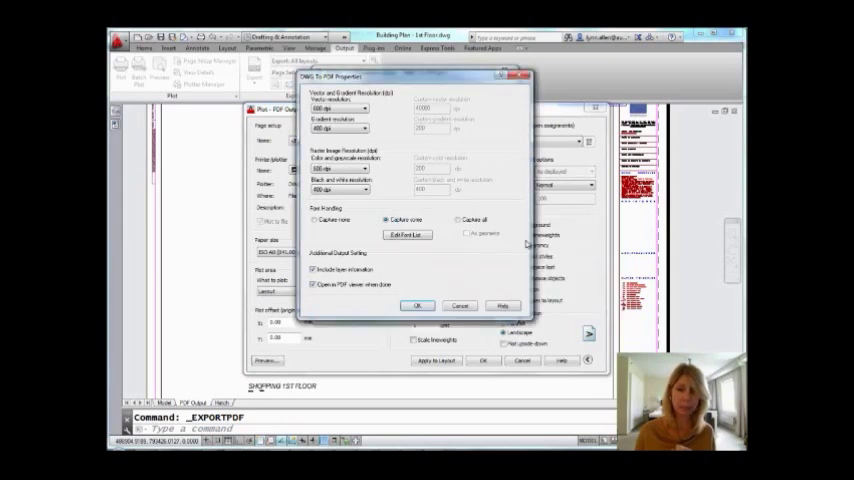
mouse_move(477, 277)
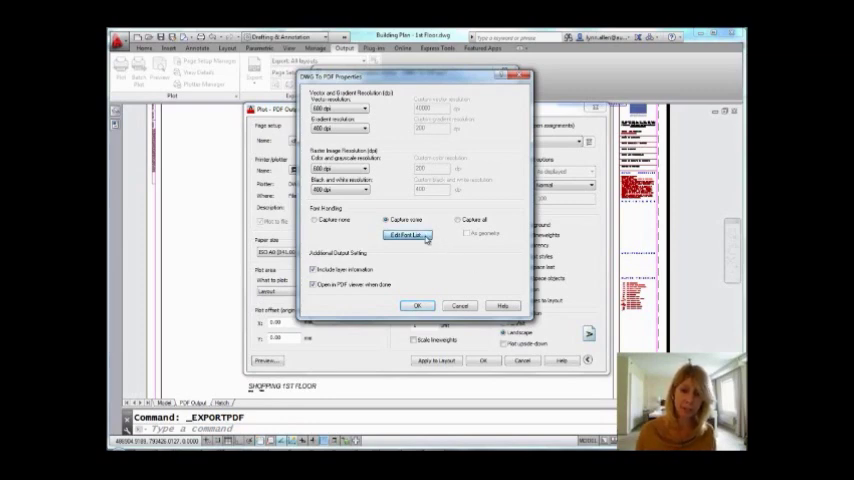
click(406, 234)
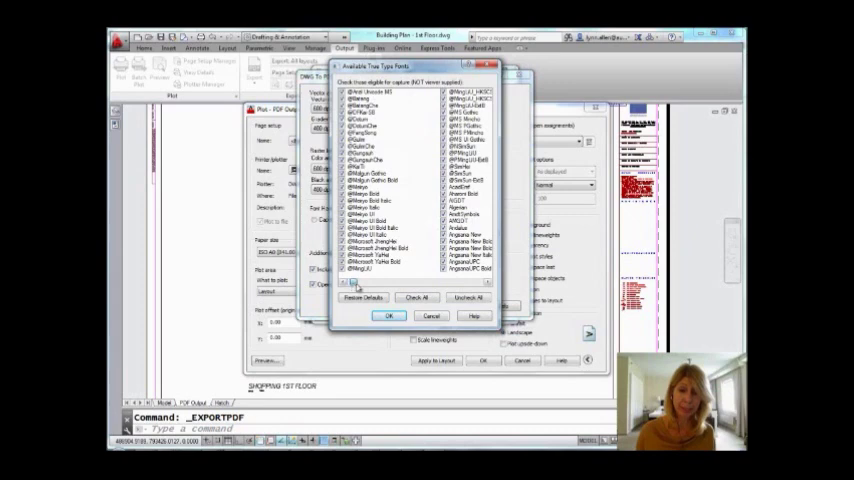
scroll(down, 3)
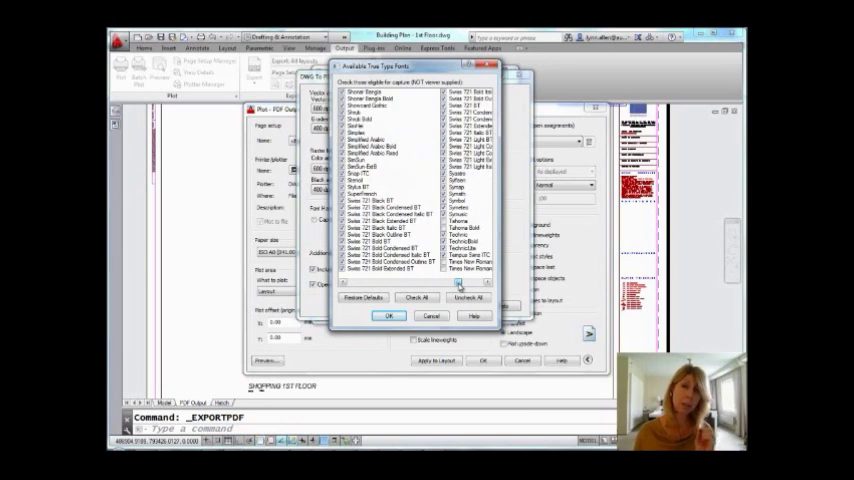
click(458, 283)
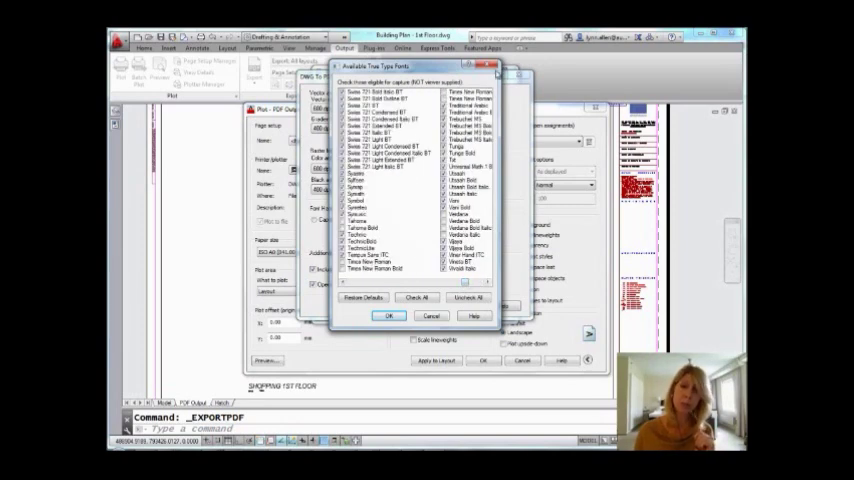
click(389, 316)
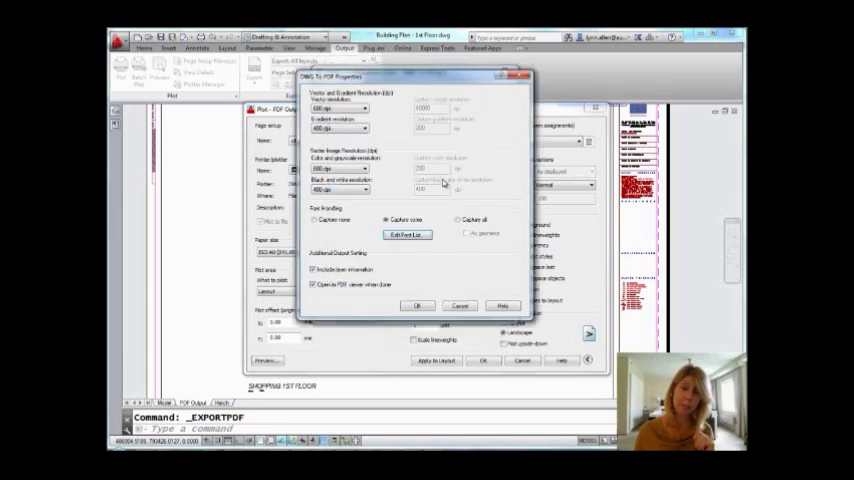
Step: Switch font handling to Capture all and confirm the DWG To PDF Properties
click(456, 219)
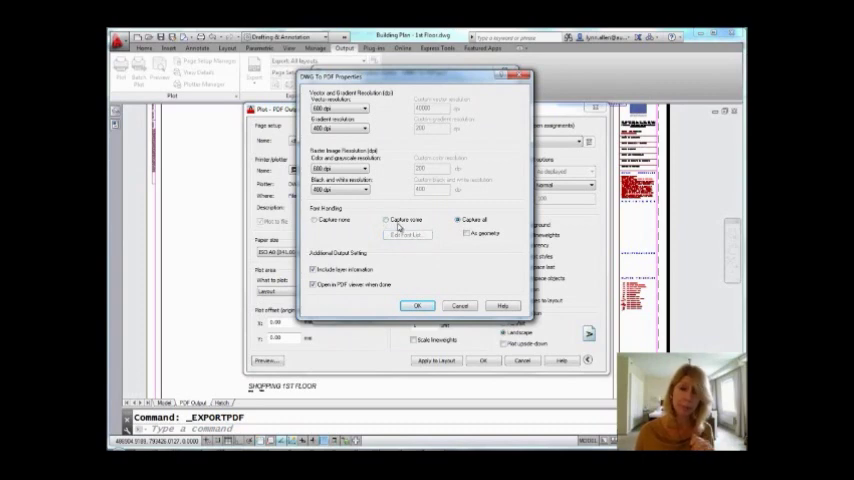
mouse_move(332, 245)
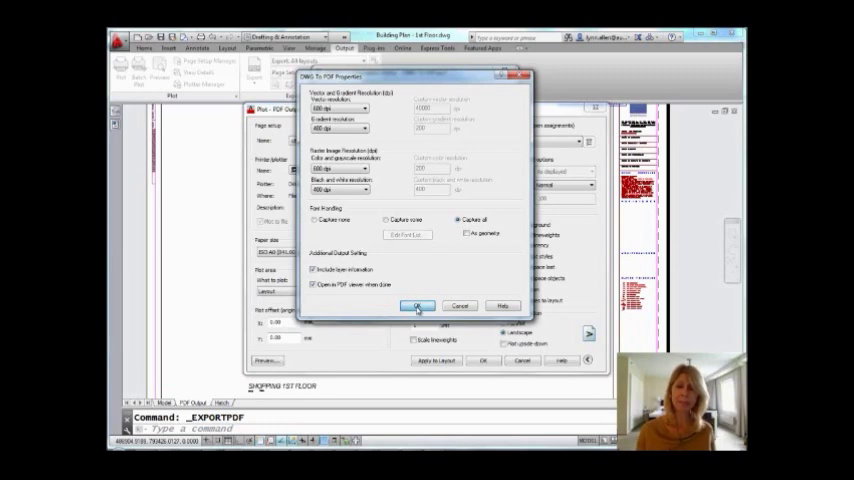
click(417, 306)
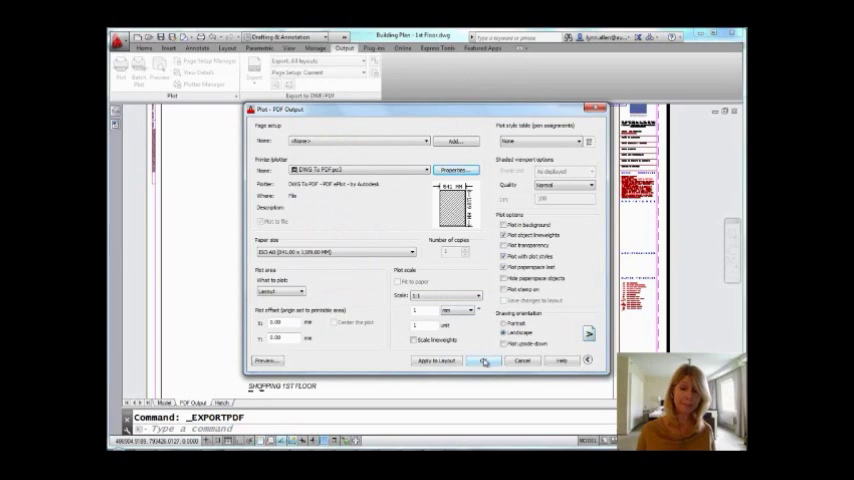
Step: Plot the layout and save it as Cadalyst.pdf
click(484, 361)
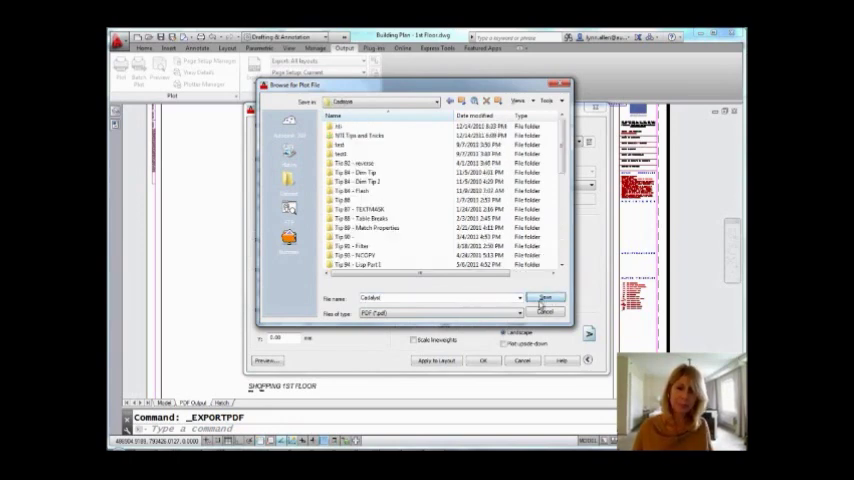
click(546, 297)
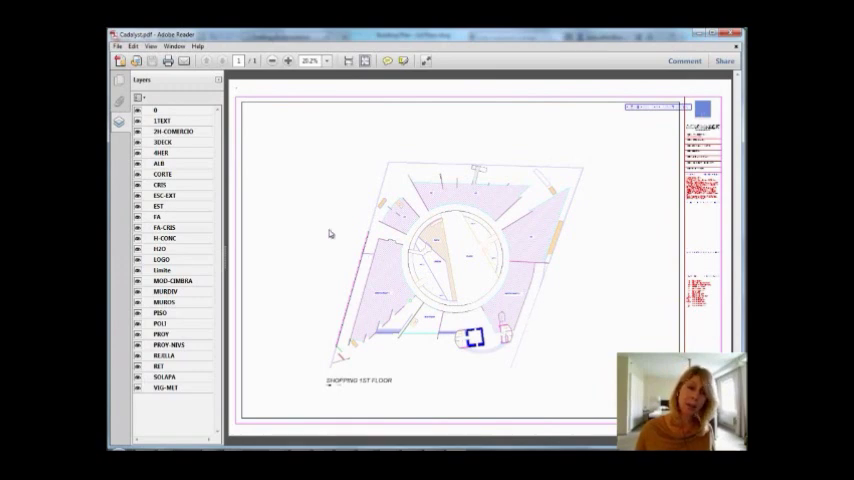
Step: Hide the 1TEXT, 2H-COMERCIO and 3DECK layers in the Layers panel
click(137, 120)
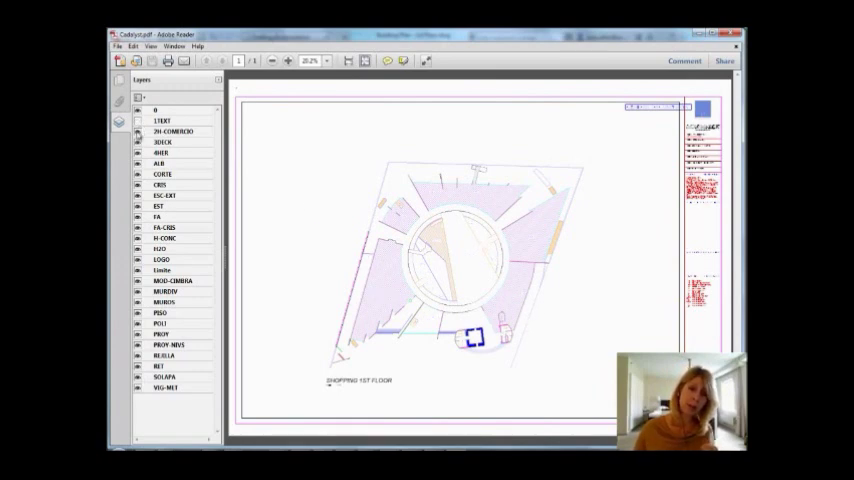
click(140, 142)
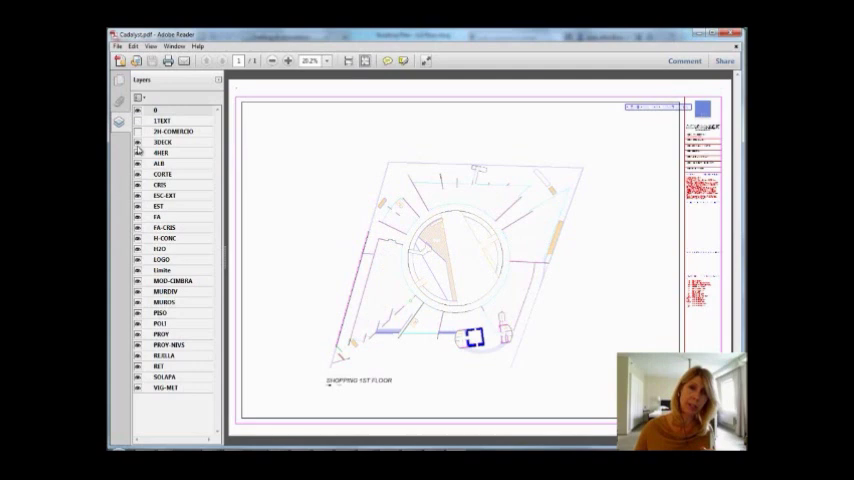
click(140, 152)
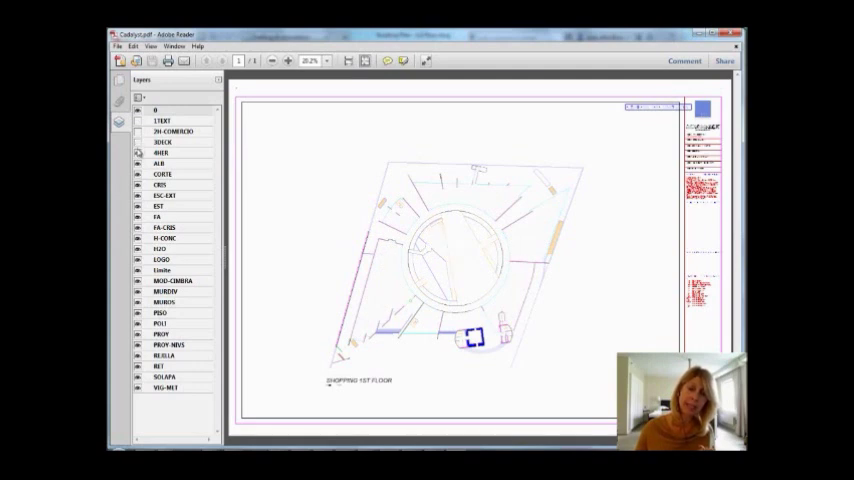
mouse_move(382, 127)
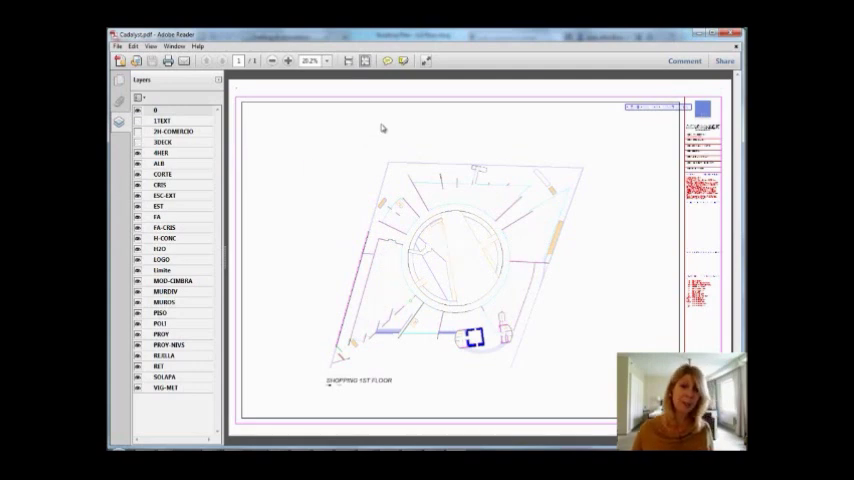
Step: Search the PDF for 'shop' to locate SHOPPING in the drawing title
right_click(381, 128)
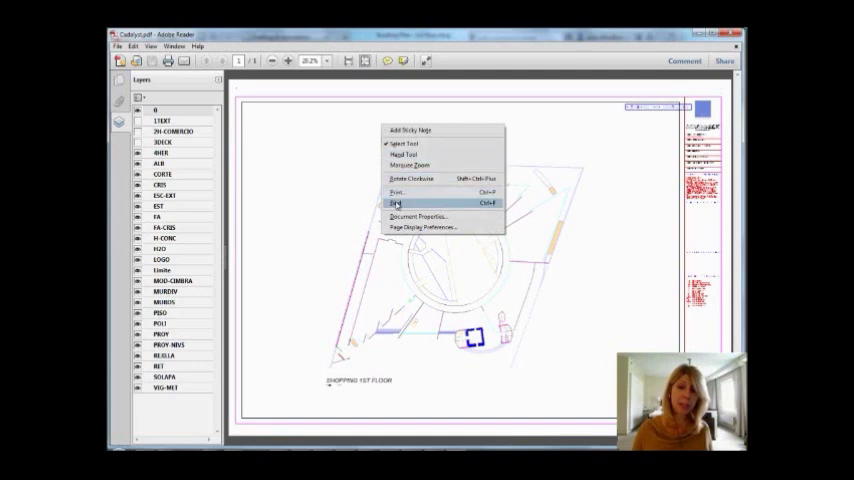
click(393, 203)
text(shop)
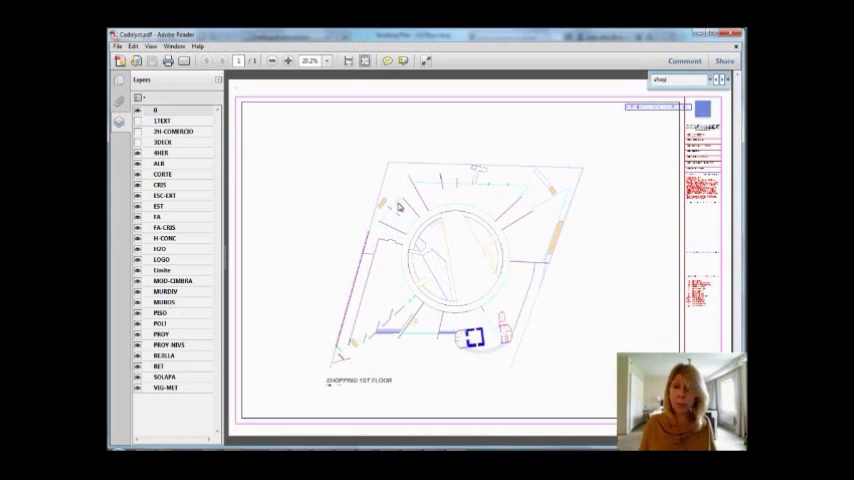
double_click(340, 380)
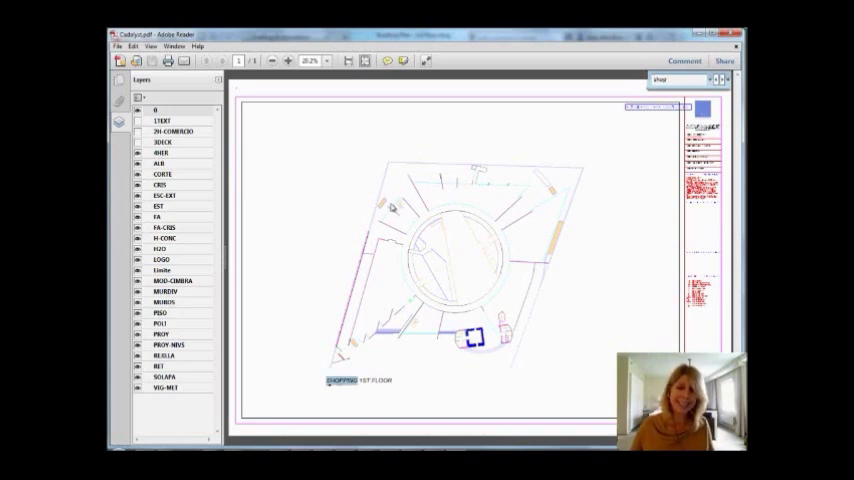